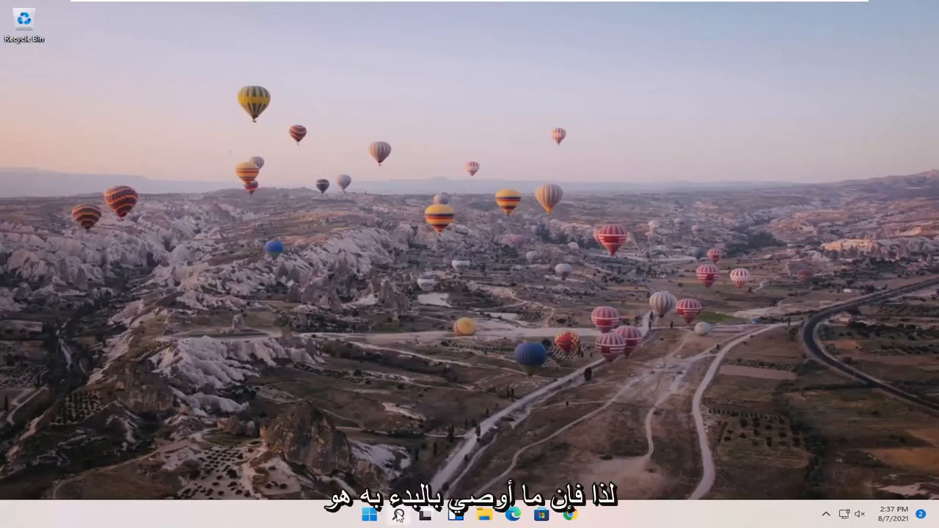
- Search Windows for 'disk management' and launch Create and format hard disk partitions
{"action": "left_click", "coordinate": [399, 514]}
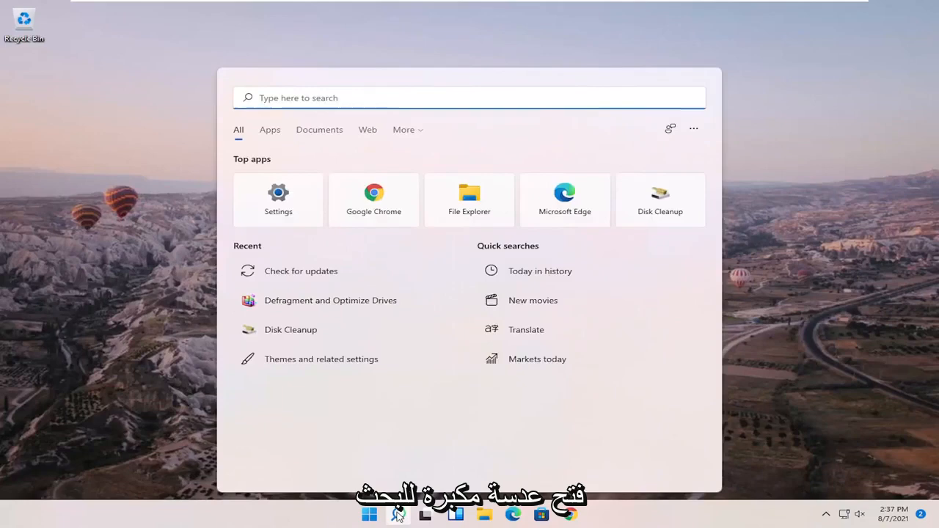
{"action": "type", "text": "disk manage"}
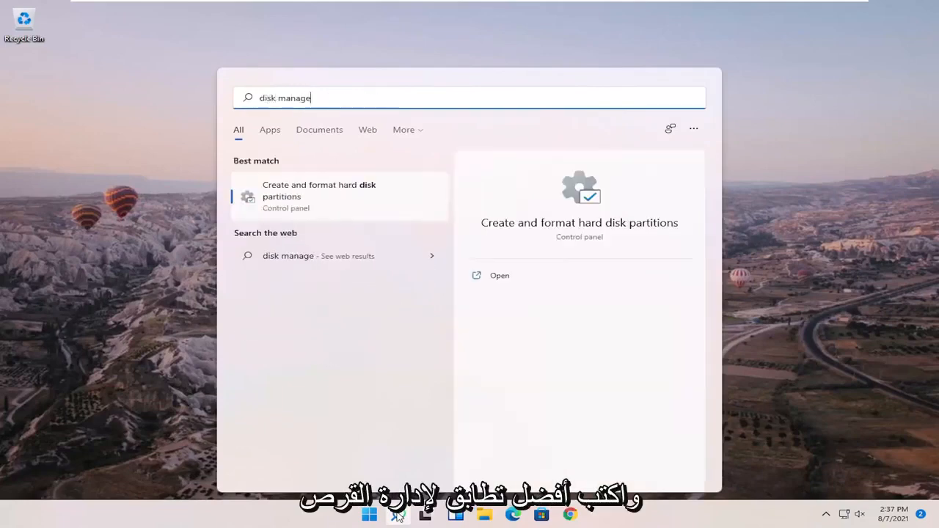
{"action": "type", "text": "ment"}
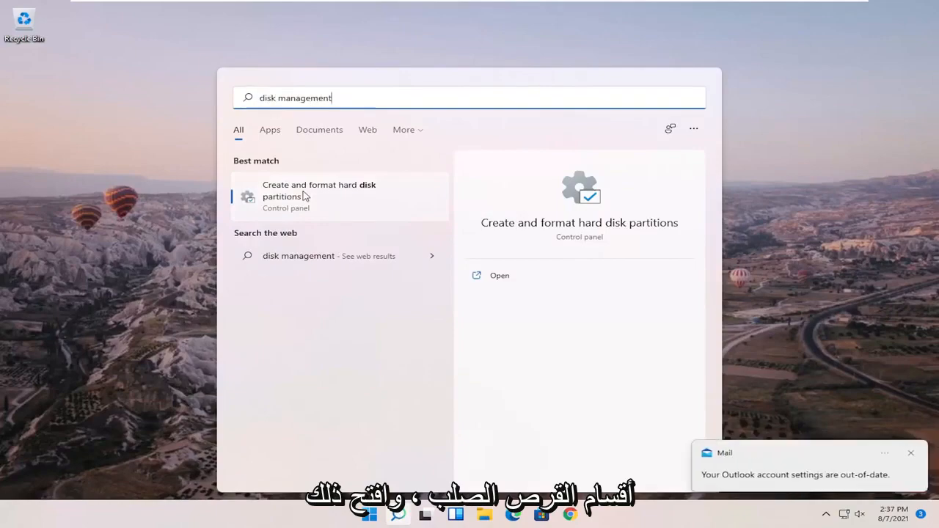
{"action": "left_click", "coordinate": [499, 275]}
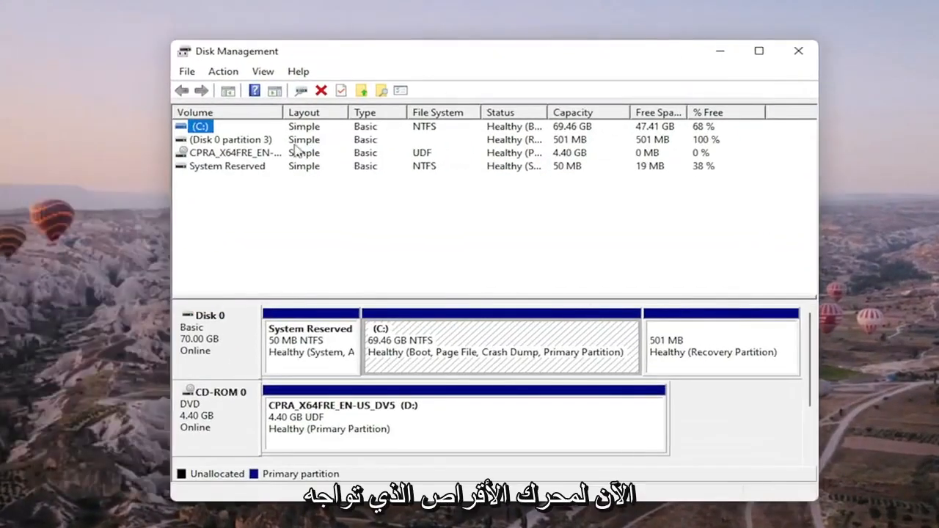
{"action": "left_click", "coordinate": [232, 140]}
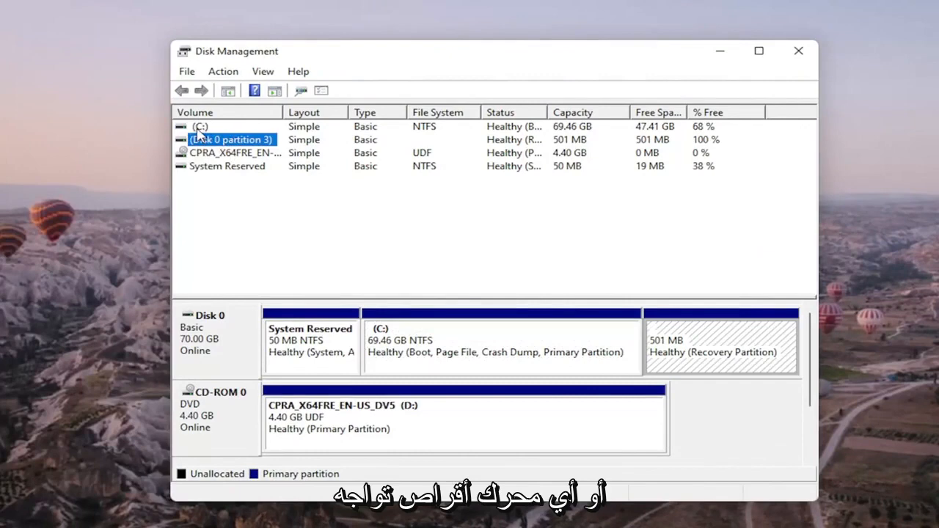
{"action": "left_click", "coordinate": [200, 126]}
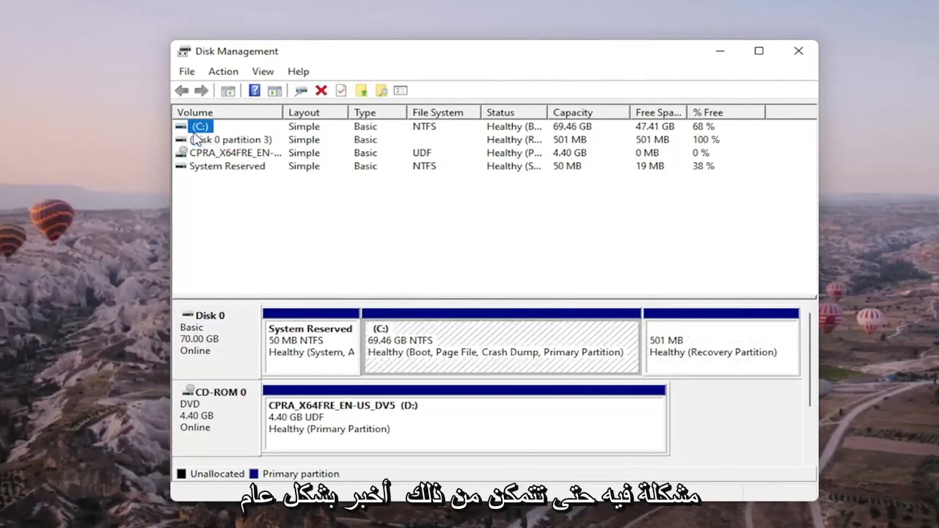
{"action": "mouse_move", "coordinate": [591, 158]}
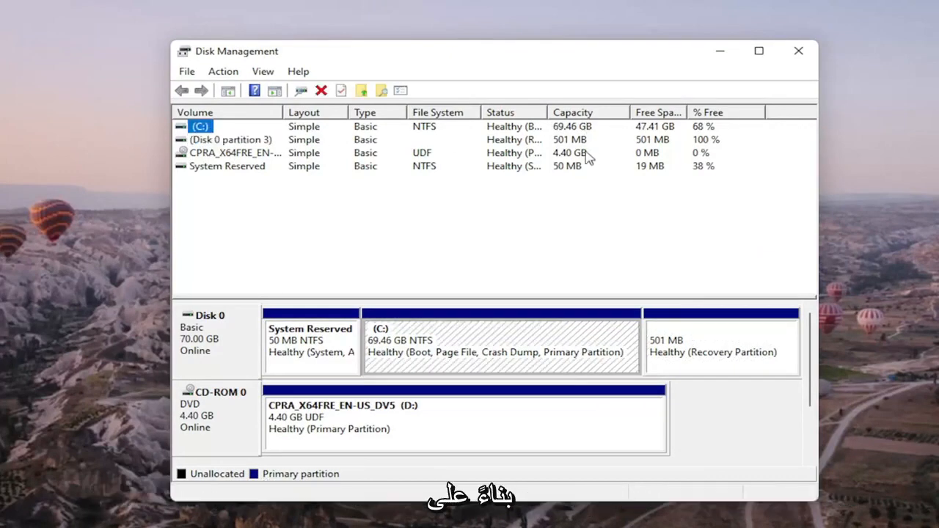
{"action": "mouse_move", "coordinate": [573, 173]}
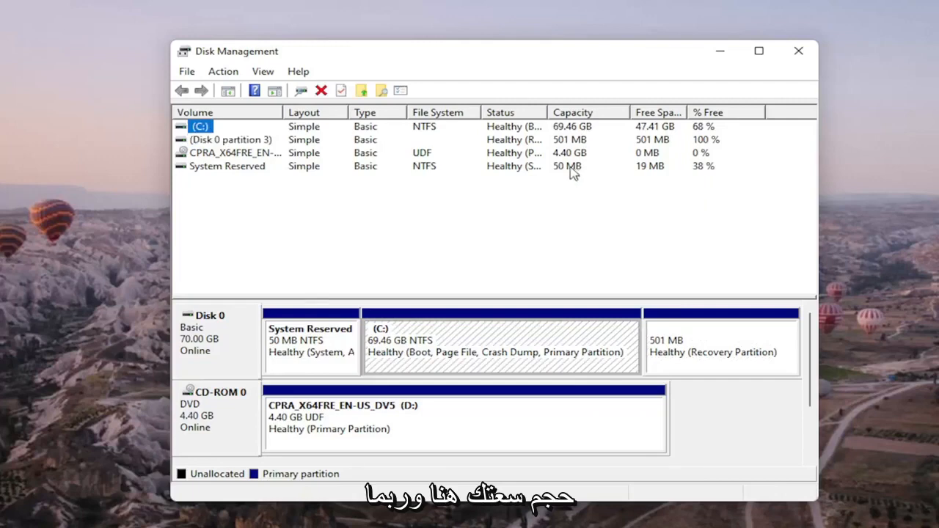
{"action": "left_click", "coordinate": [227, 166]}
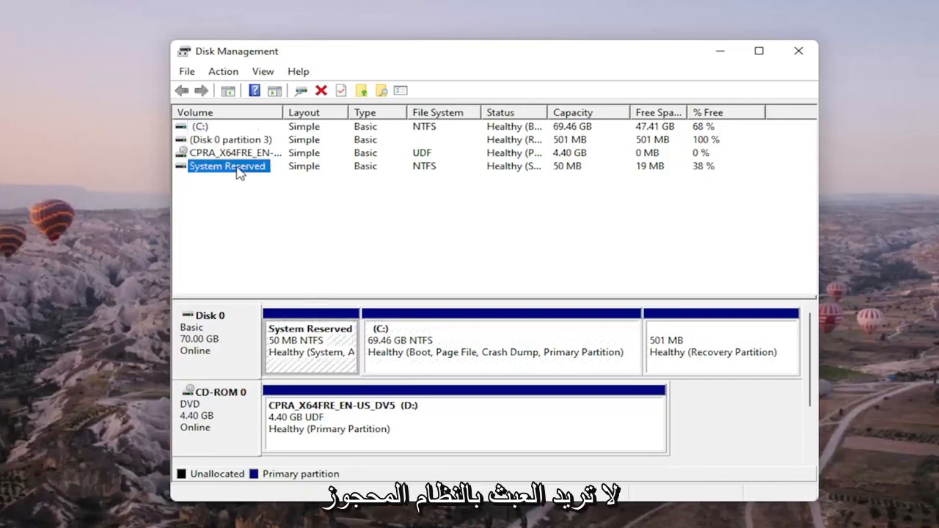
{"action": "left_click", "coordinate": [231, 139]}
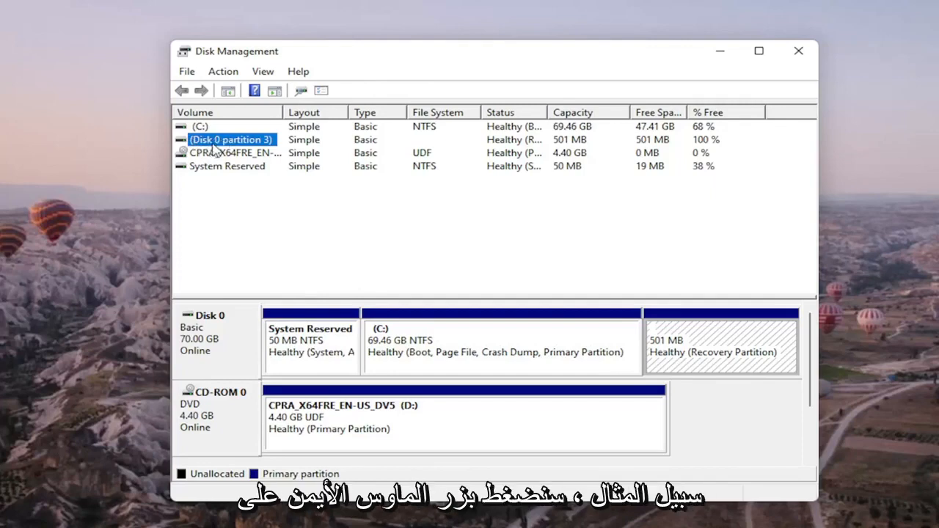
- Bring up Change Drive Letter and Paths for the CPRA_X64FRE CD-ROM volume (D:)
{"action": "right_click", "coordinate": [228, 152]}
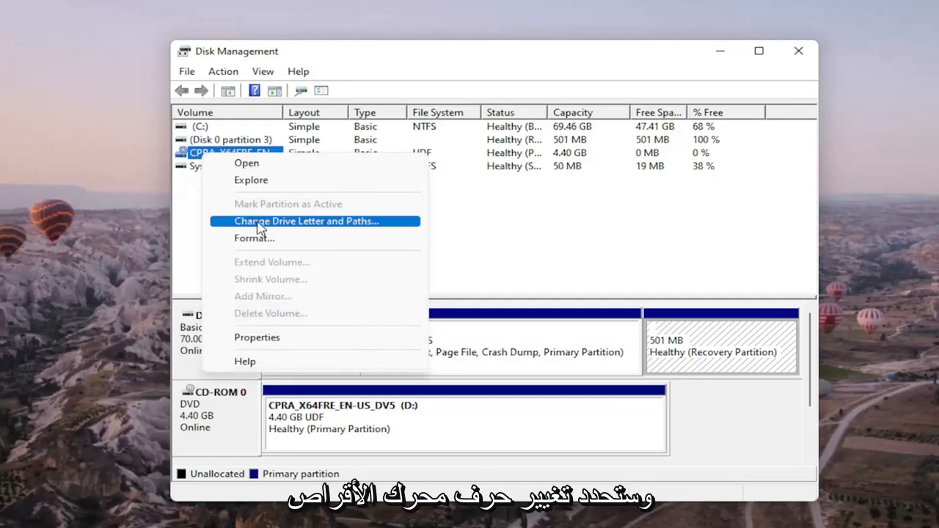
{"action": "left_click", "coordinate": [306, 221]}
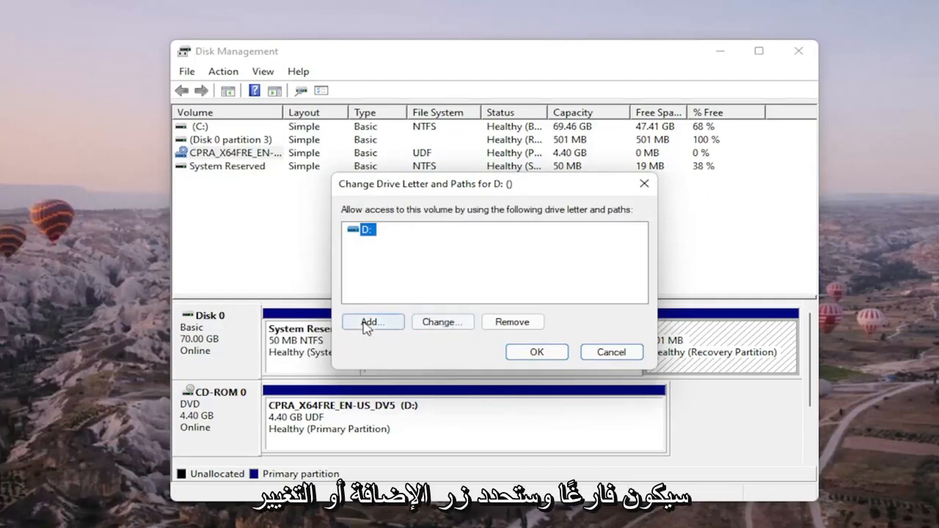
- Choose G as the CD-ROM's new drive letter, reaching the confirmation warning
{"action": "left_click", "coordinate": [442, 322]}
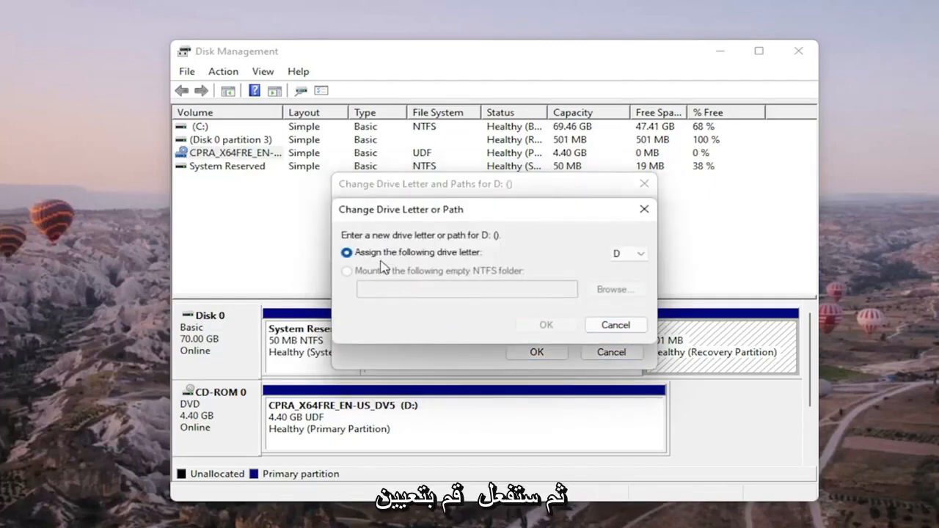
{"action": "mouse_move", "coordinate": [608, 259]}
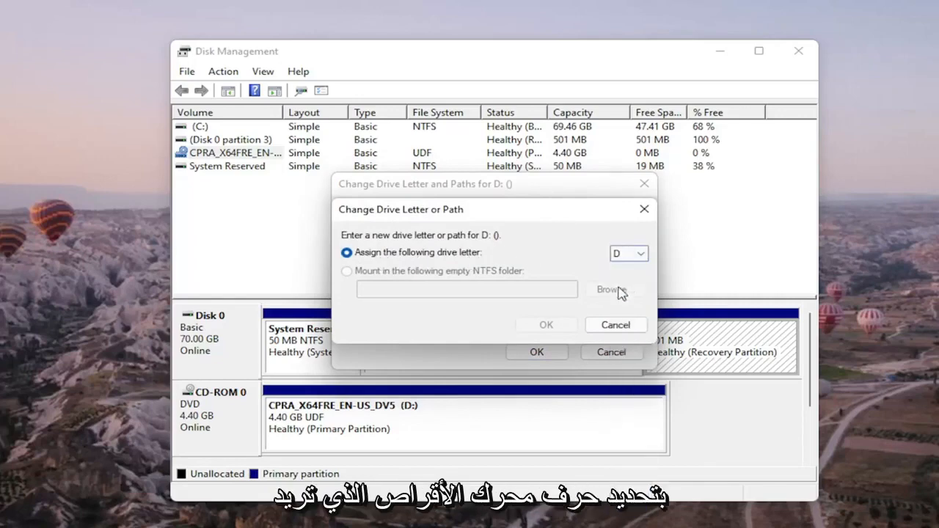
{"action": "left_click", "coordinate": [639, 253]}
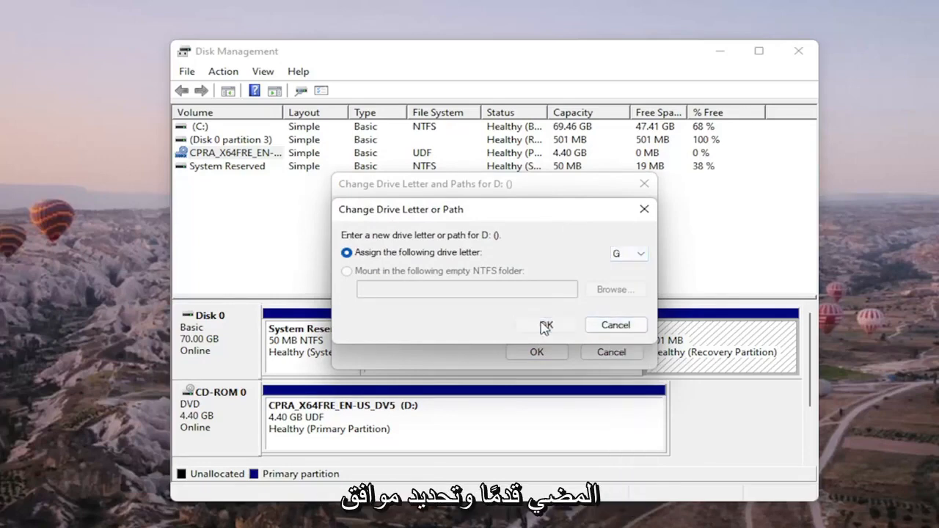
{"action": "left_click", "coordinate": [547, 325]}
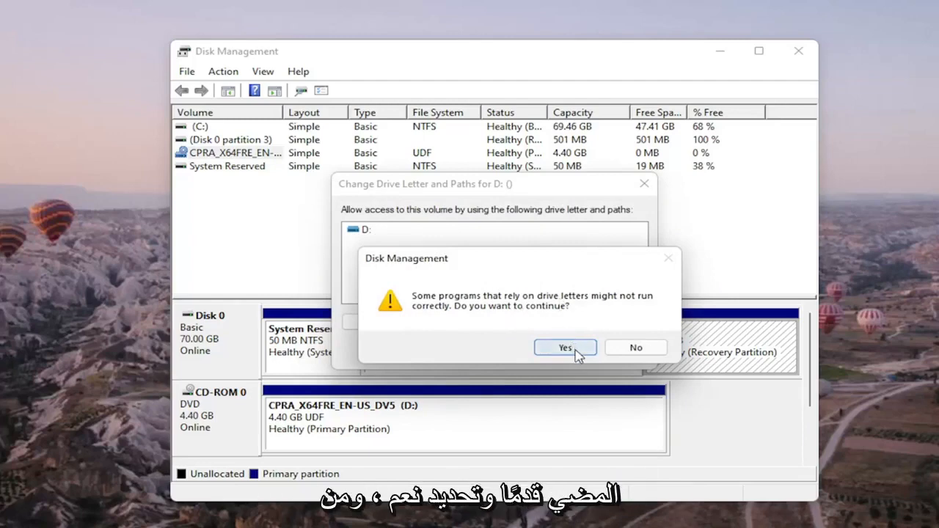
- Confirm the warning so the CD-ROM volume becomes drive G:
{"action": "left_click", "coordinate": [564, 347]}
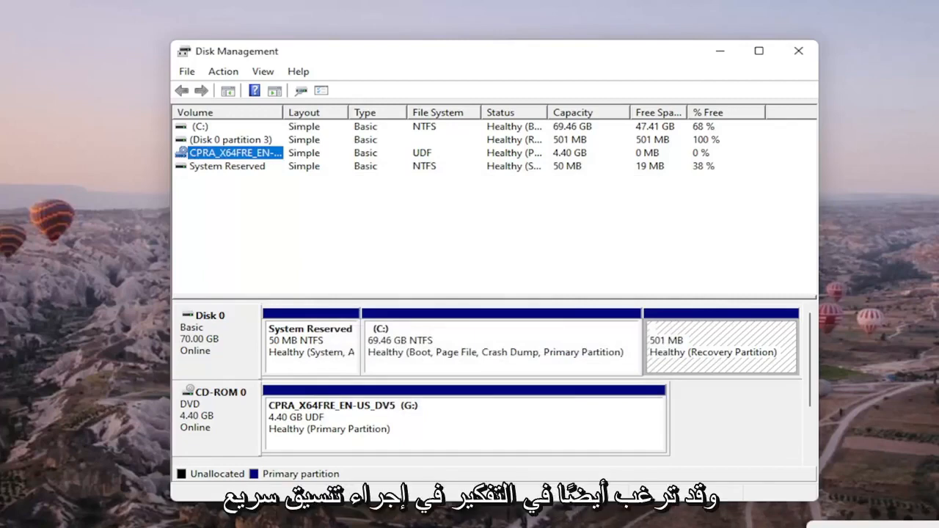
{"action": "mouse_move", "coordinate": [746, 143]}
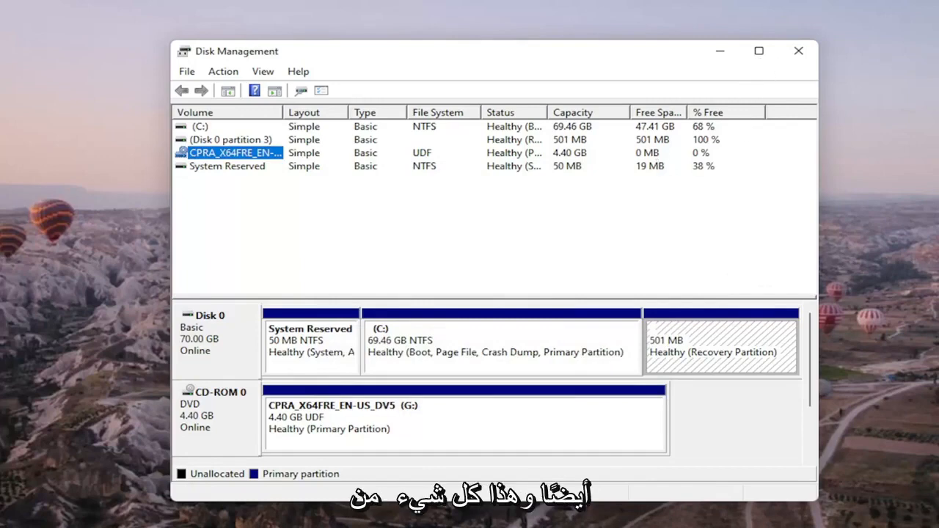
{"action": "mouse_move", "coordinate": [514, 263]}
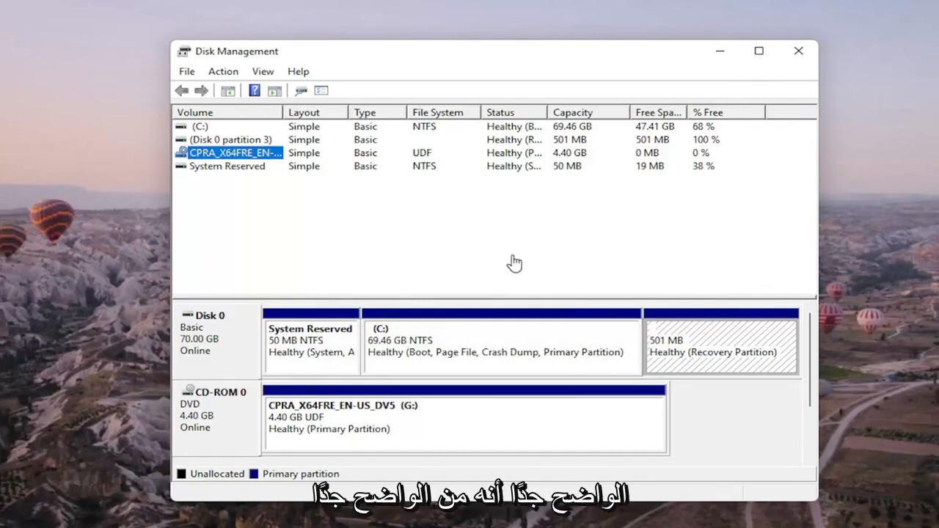